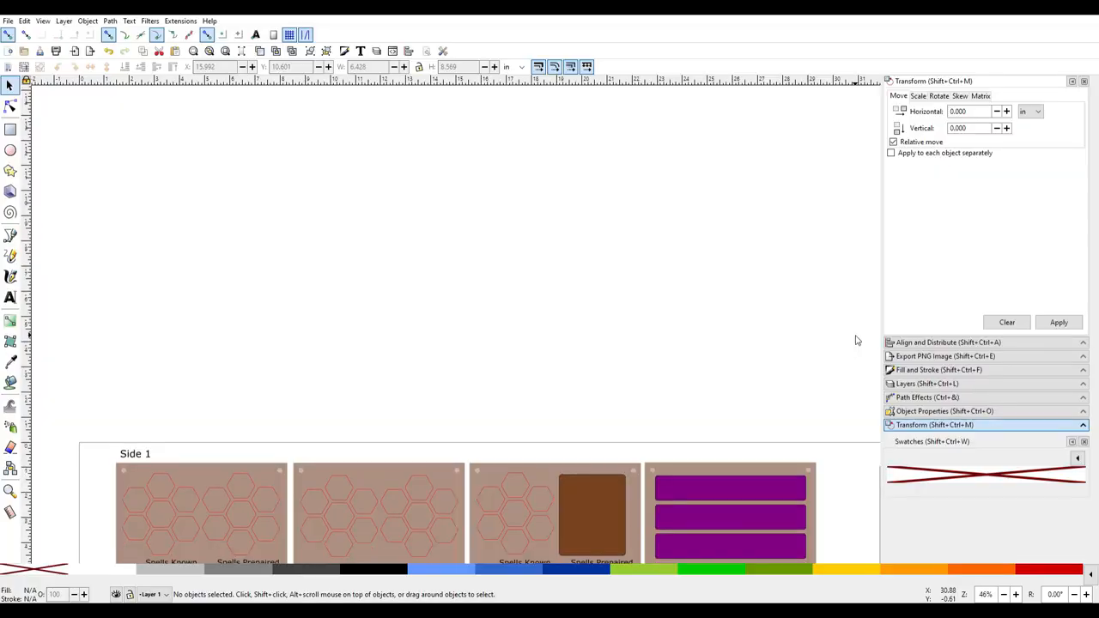
# - Preview the dice tray's hexagon pockets and card wells as a beech wood 3D simulation
pyautogui.scroll(3)
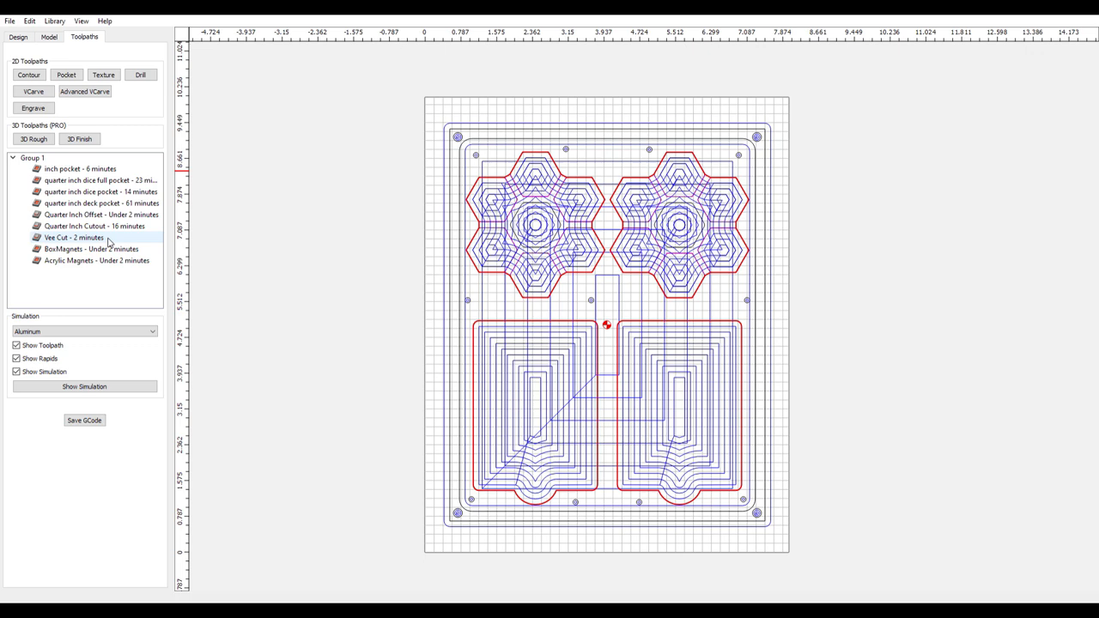
pyautogui.click(84, 387)
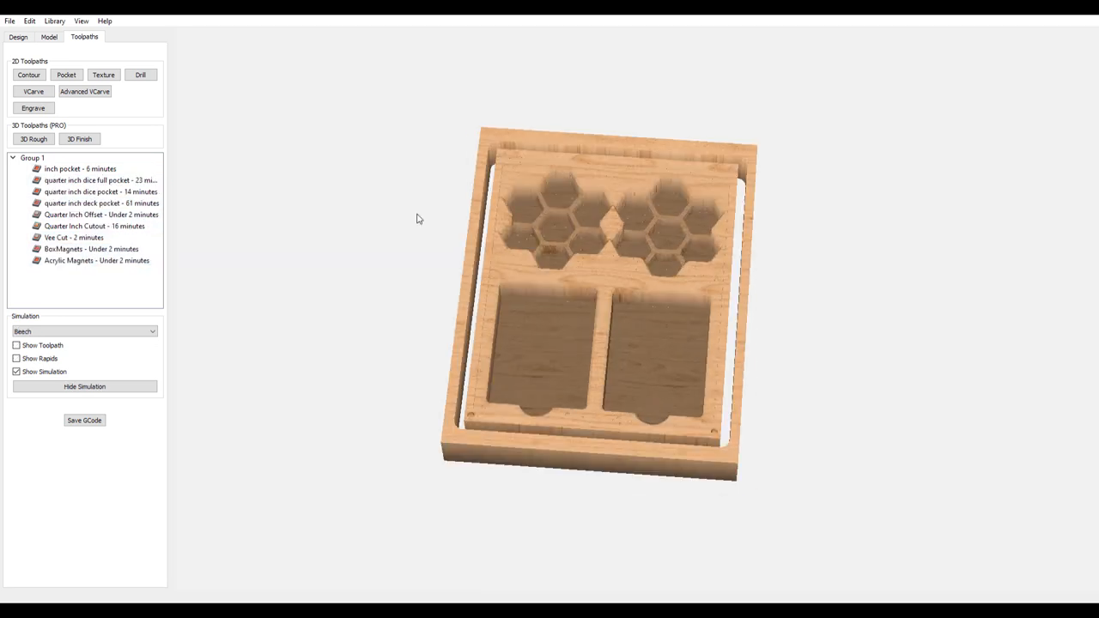